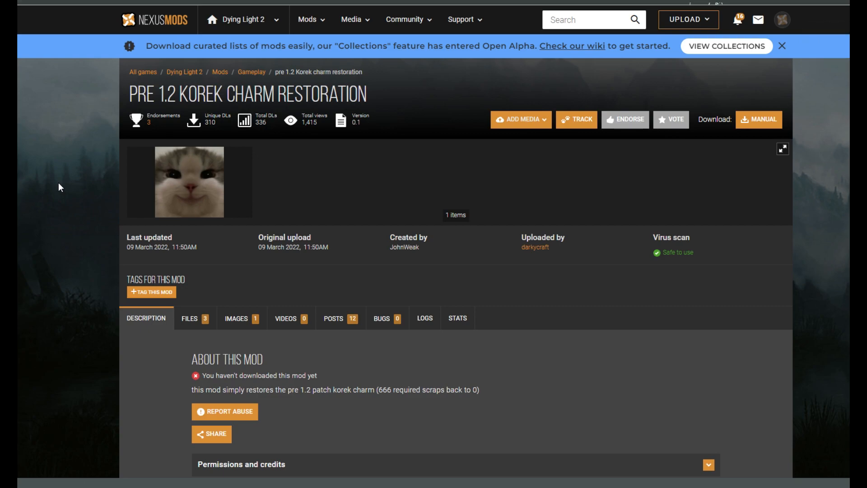
Scroll to the installation section and highlight the 'go to the game's file' step.
{"action": "scroll", "scroll_direction": "down", "scroll_amount": 3}
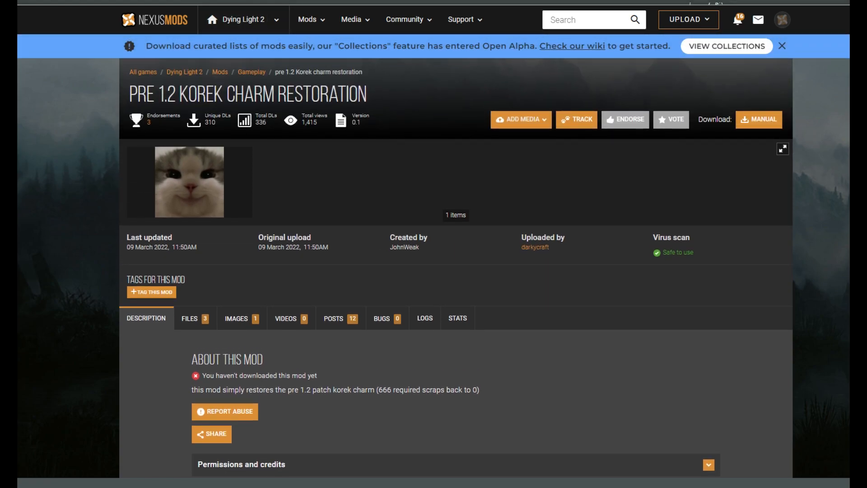
{"action": "mouse_move", "coordinate": [64, 106]}
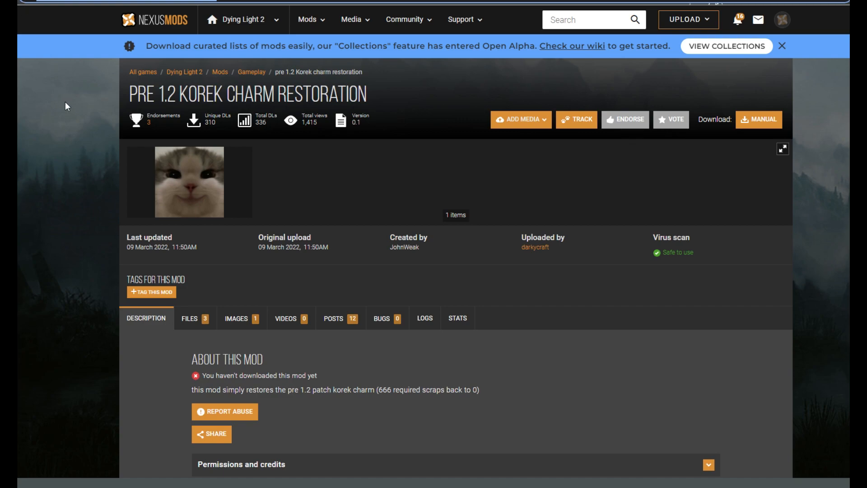
{"action": "mouse_move", "coordinate": [77, 146]}
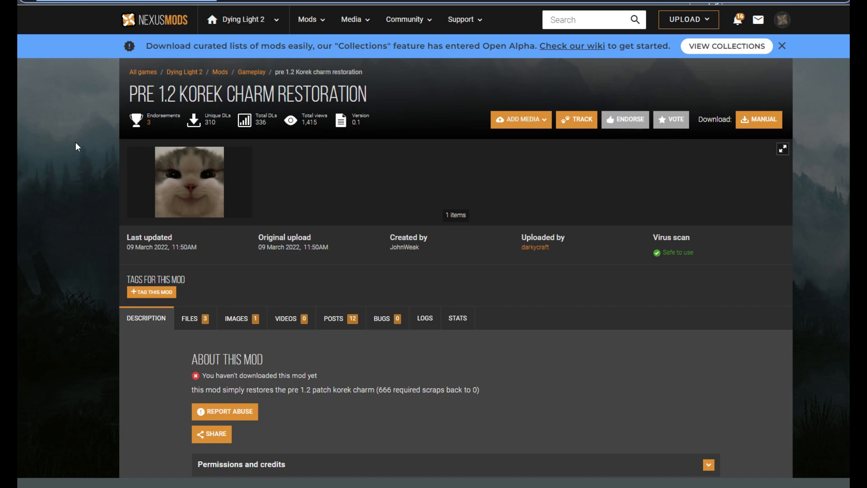
{"action": "scroll", "scroll_direction": "down", "scroll_amount": 3}
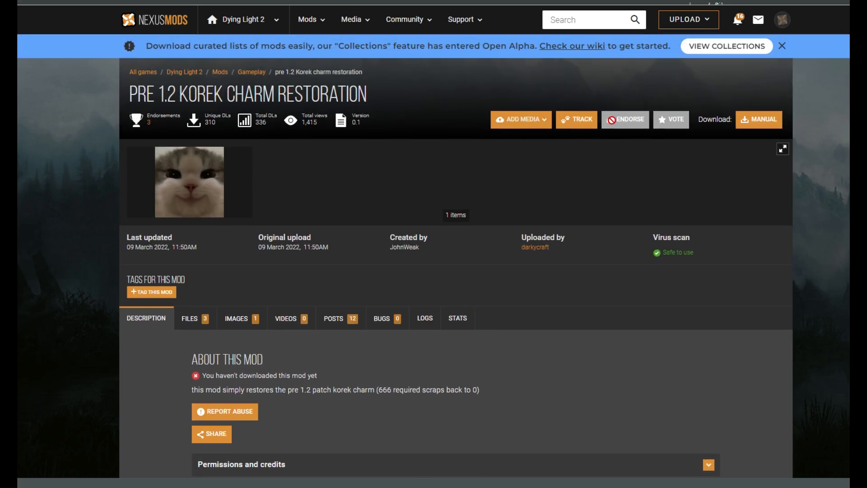
{"action": "scroll", "scroll_direction": "down", "scroll_amount": 3}
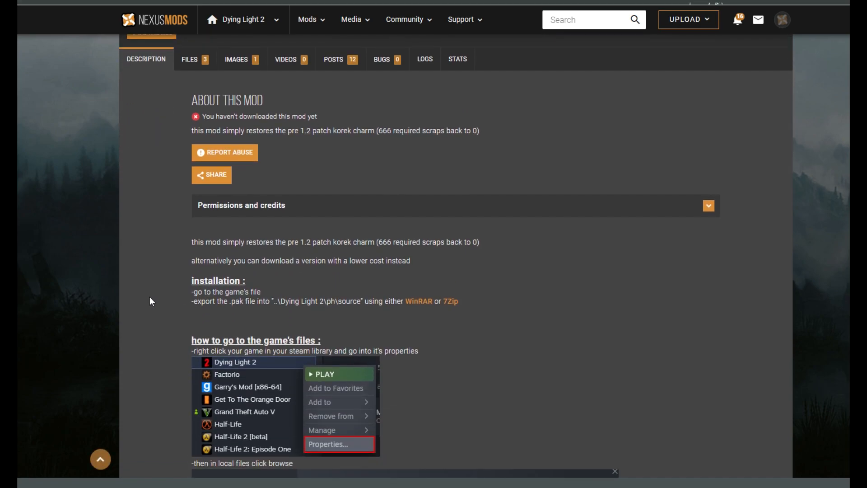
{"action": "left_click_drag", "start_coordinate": [192, 292], "coordinate": [260, 291]}
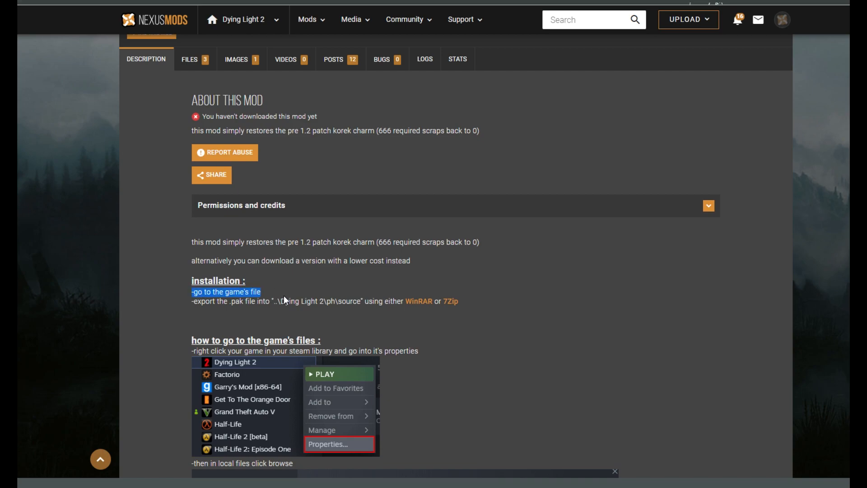
{"action": "left_click_drag", "start_coordinate": [260, 291], "coordinate": [326, 301]}
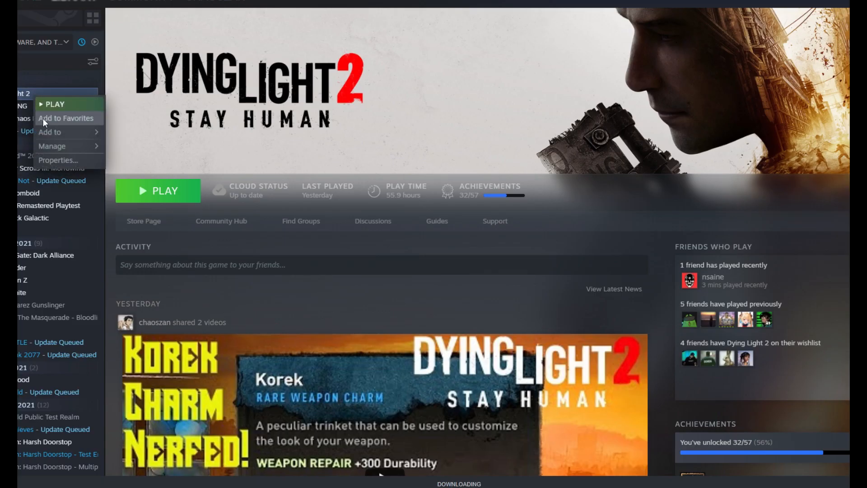
Open Dying Light 2's install folder via Properties > Local Files > Browse.
{"action": "left_click", "coordinate": [58, 160]}
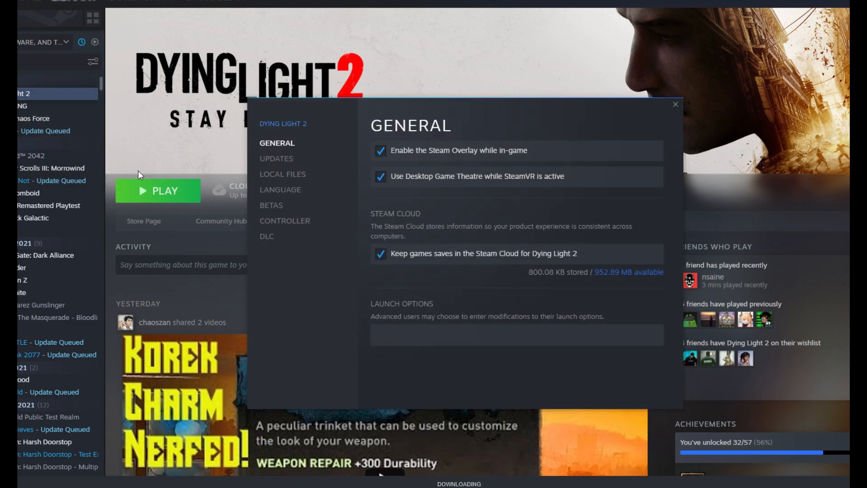
{"action": "left_click", "coordinate": [281, 174]}
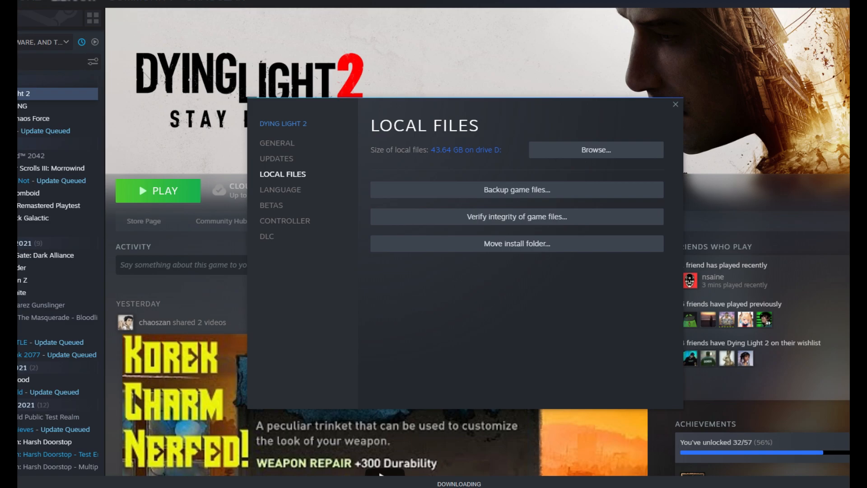
{"action": "left_click", "coordinate": [595, 150]}
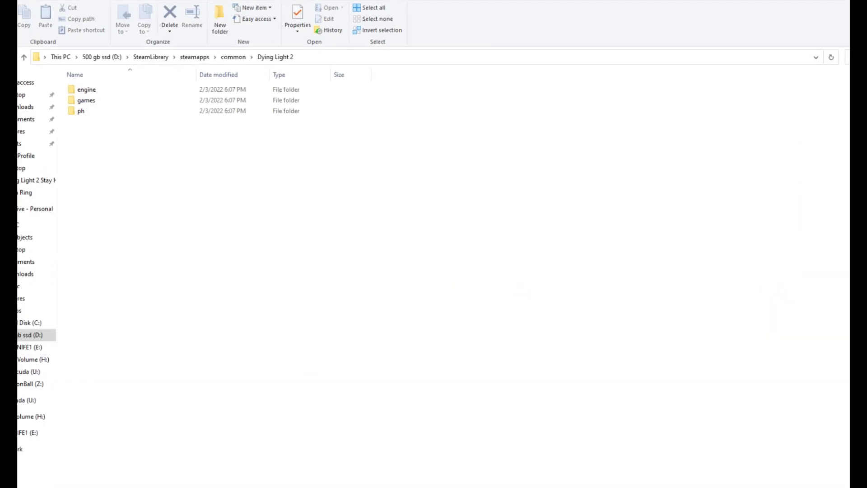
Open the ph folder inside the Dying Light 2 directory.
{"action": "double_click", "coordinate": [81, 110]}
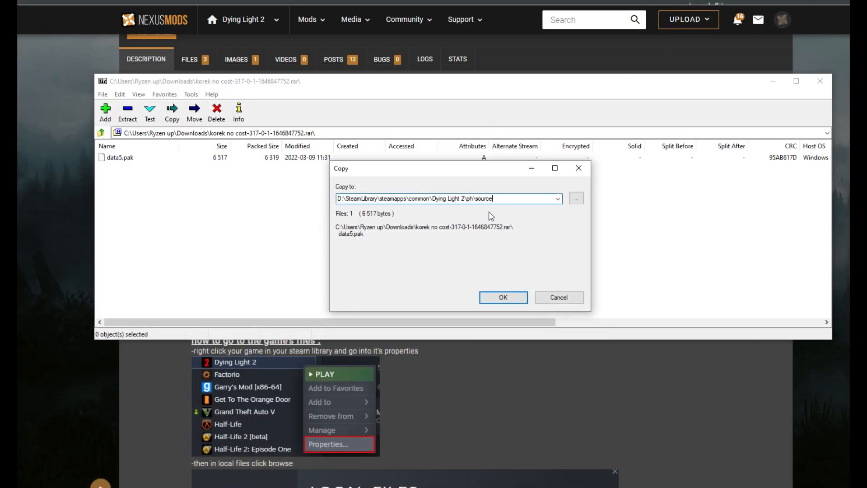
Confirm copying data5.pak to D:\SteamLibrary\steamapps\common\Dying Light 2\ph\source.
{"action": "left_click", "coordinate": [502, 297]}
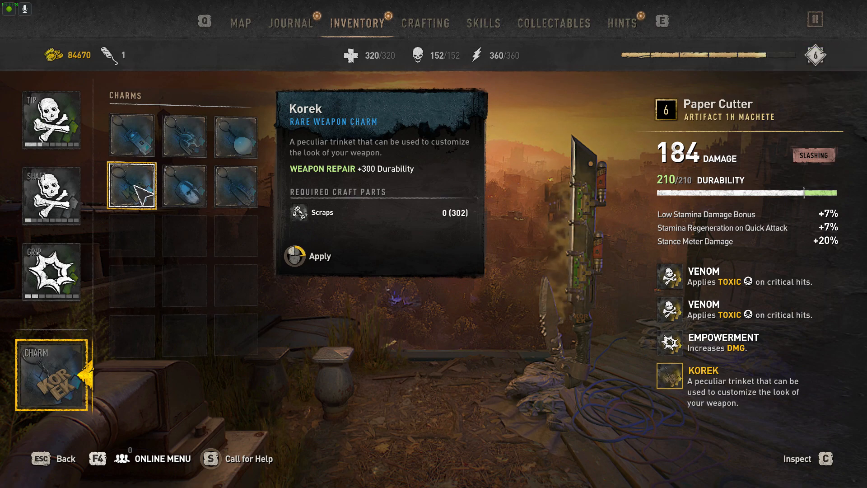
Repair the Paper Cutter with the Korek charm, then check its 0-scrap cost on Heavy Duty.
{"action": "left_click", "coordinate": [319, 255]}
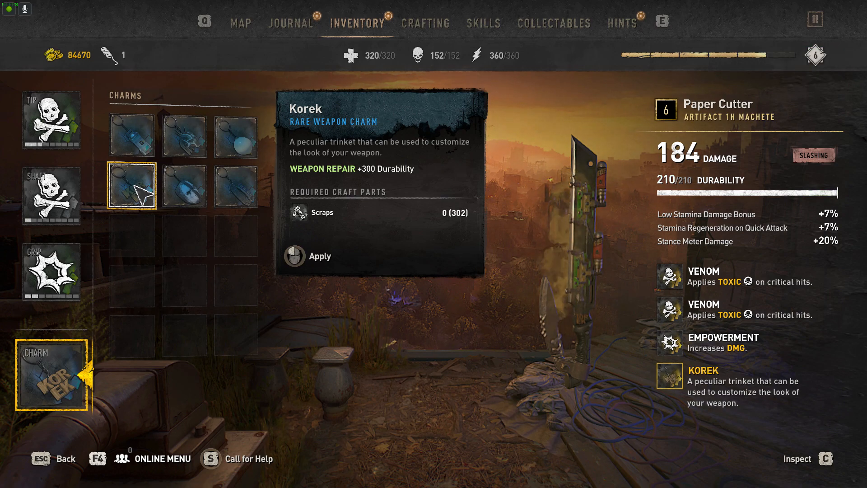
{"action": "left_click", "coordinate": [50, 119]}
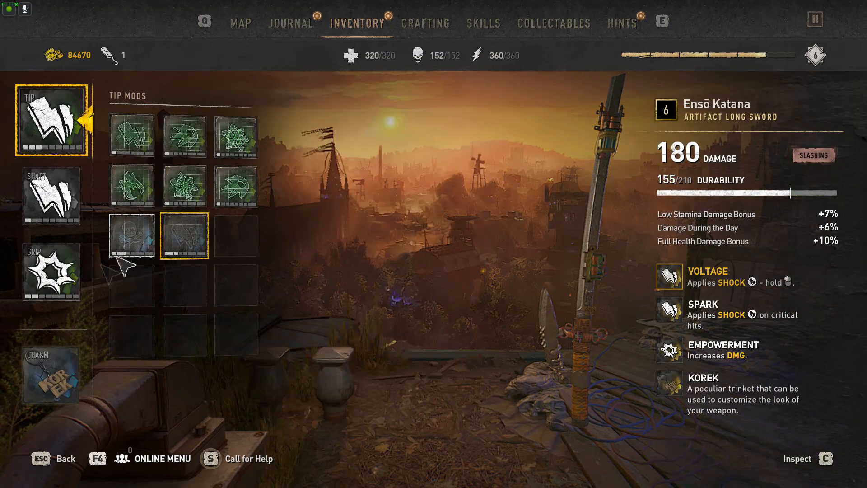
{"action": "left_click", "coordinate": [50, 374]}
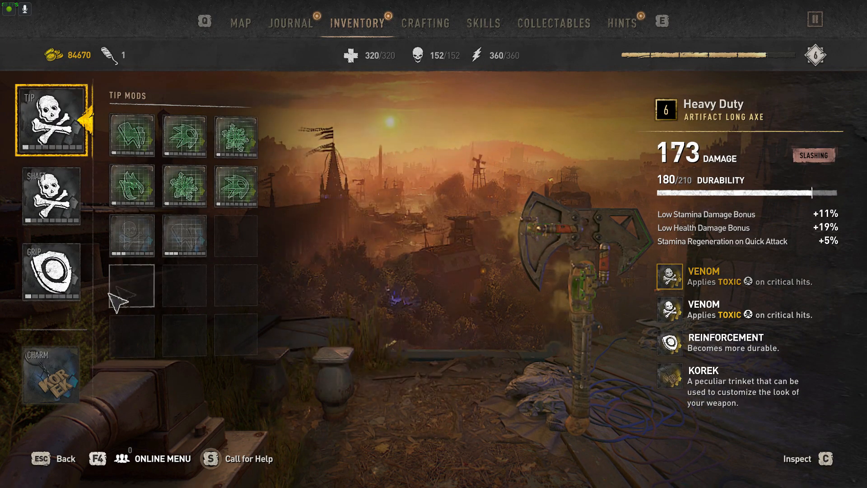
{"action": "left_click", "coordinate": [51, 375]}
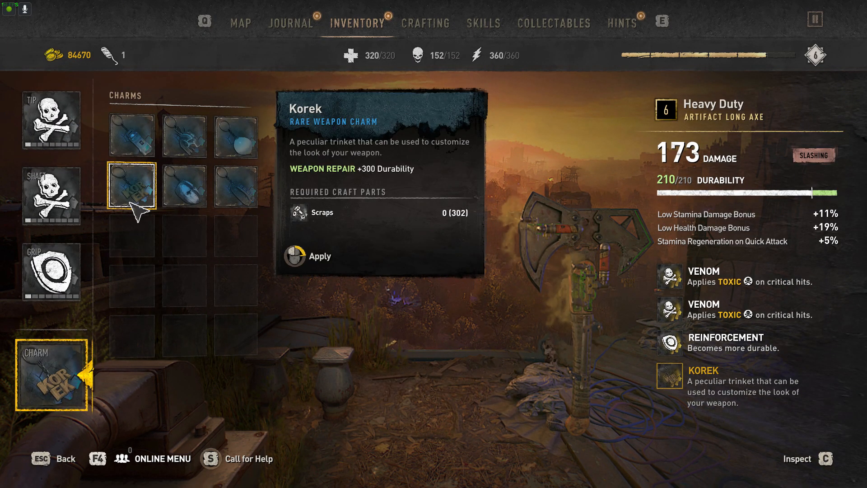